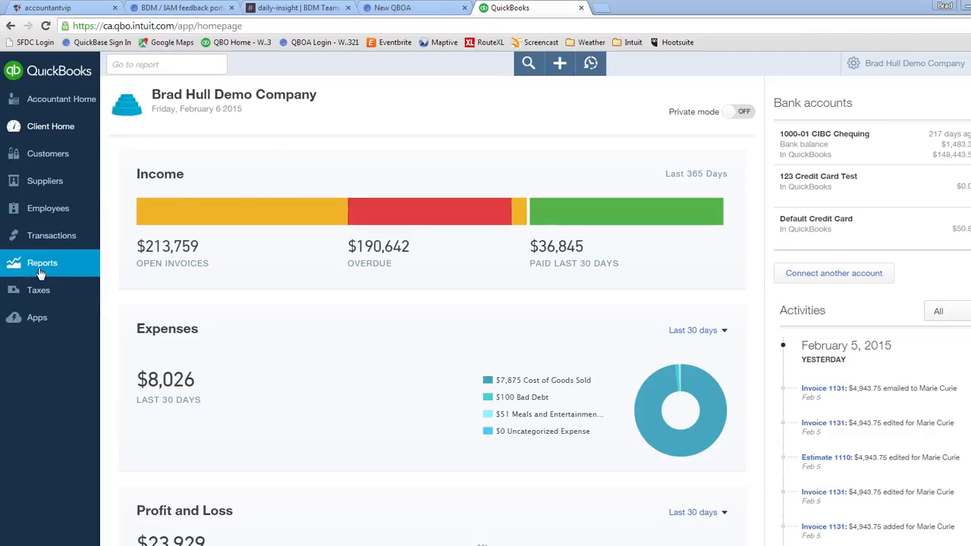
Step: Open the General Ledger report from the Reports area
{"action": "left_click", "coordinate": [41, 262]}
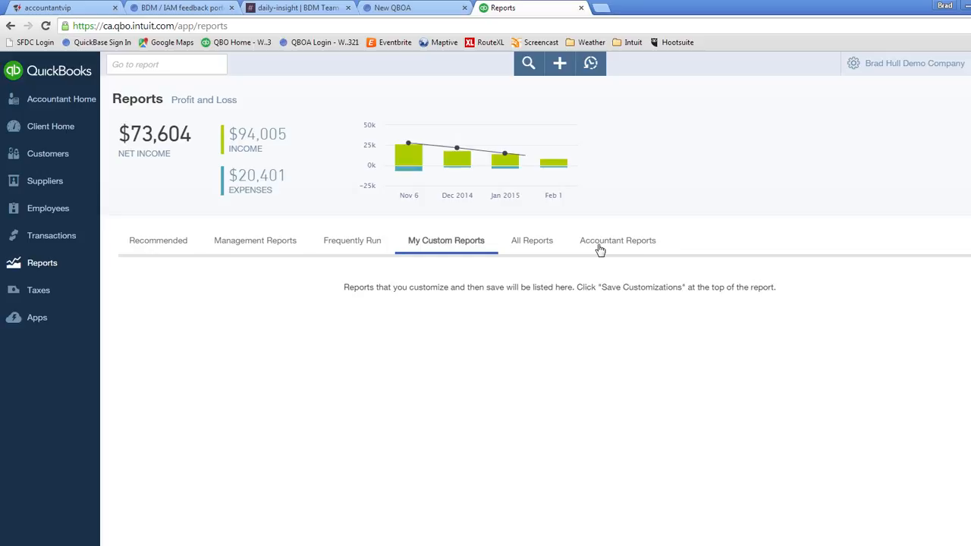
{"action": "left_click", "coordinate": [618, 240]}
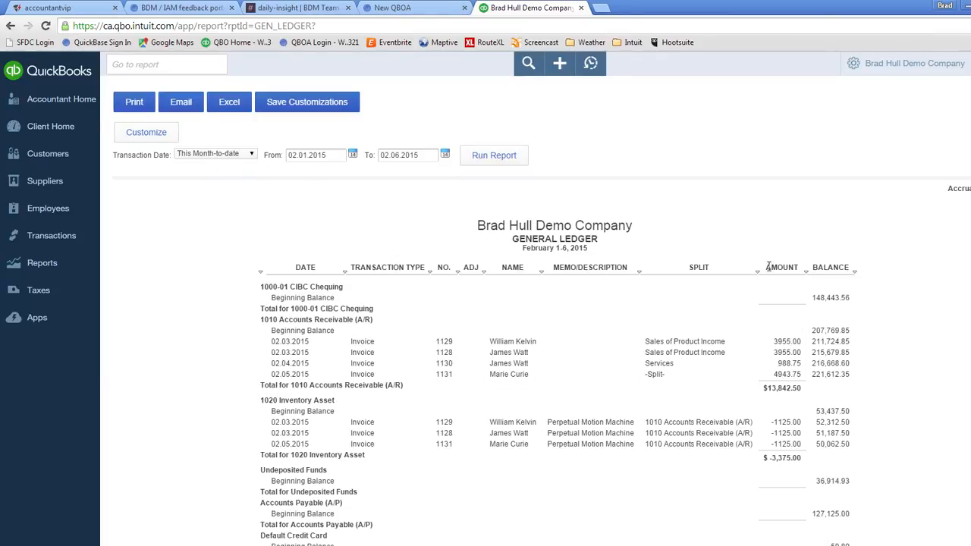
{"action": "mouse_move", "coordinate": [781, 405]}
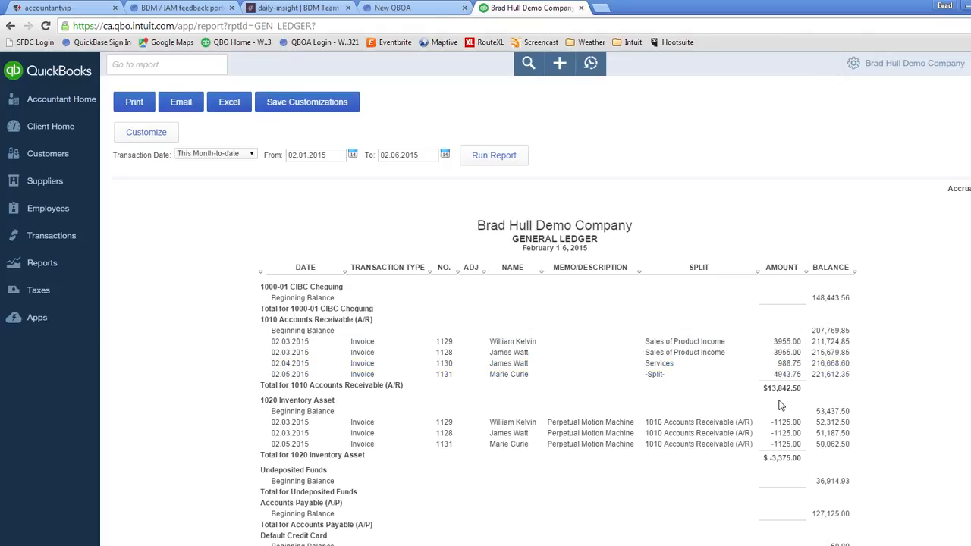
{"action": "mouse_move", "coordinate": [743, 297]}
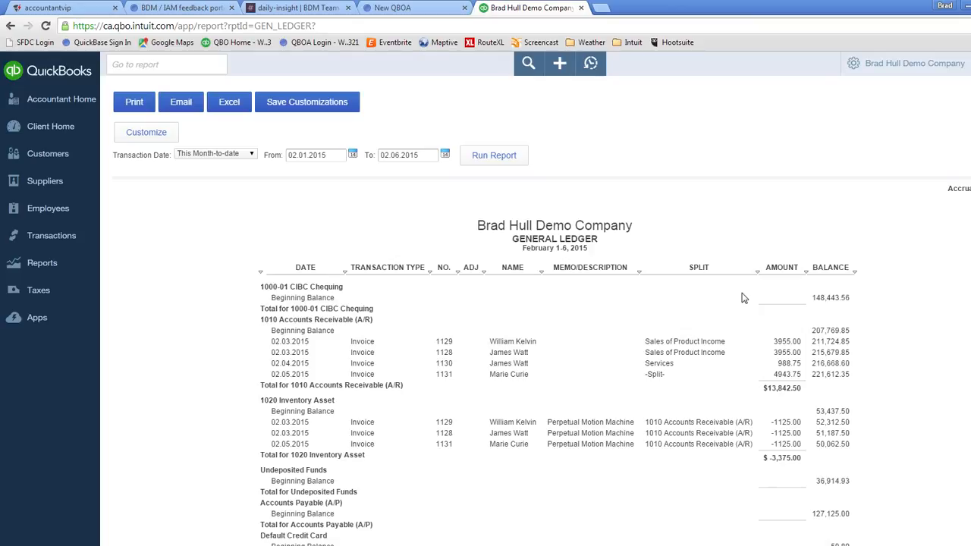
{"action": "mouse_move", "coordinate": [794, 264]}
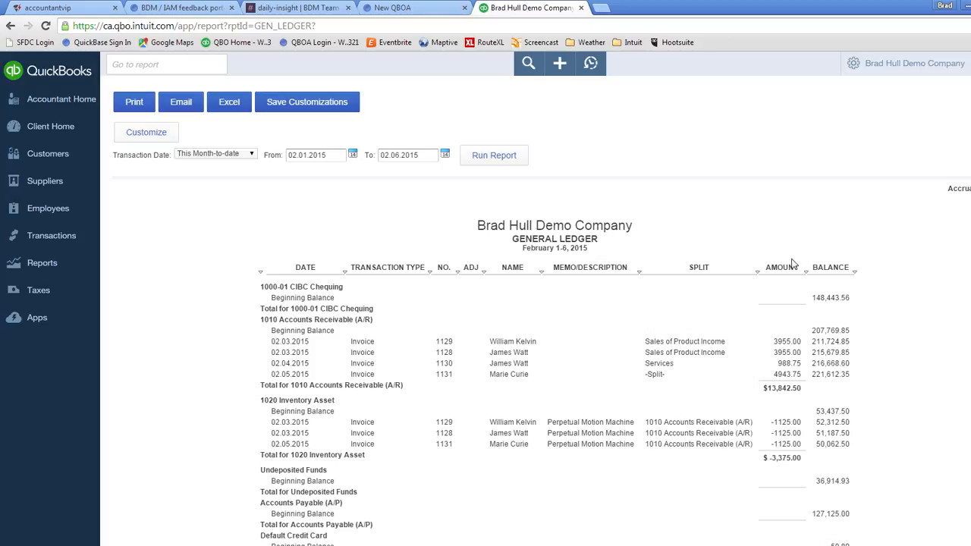
{"action": "mouse_move", "coordinate": [464, 255]}
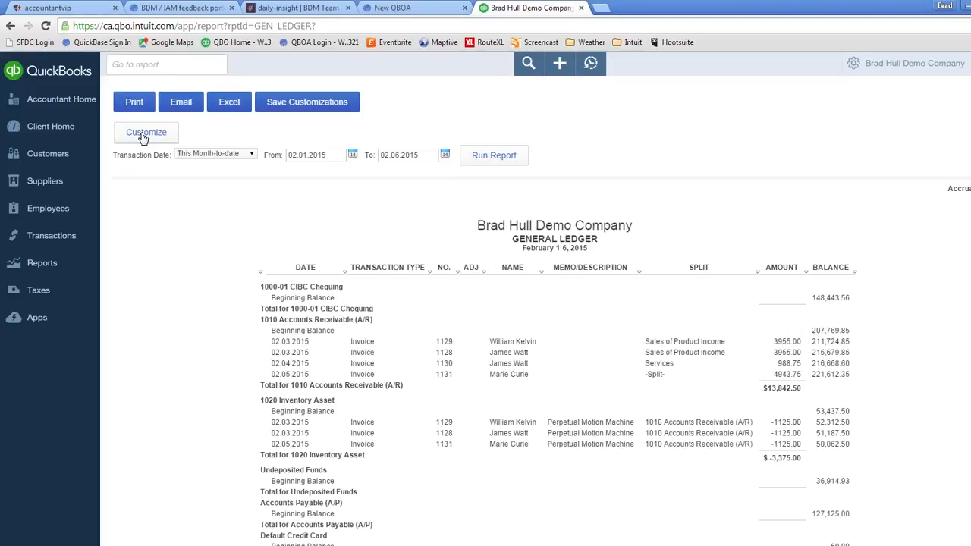
Step: Review the Customize General Ledger settings and choose Change Columns
{"action": "left_click", "coordinate": [145, 132]}
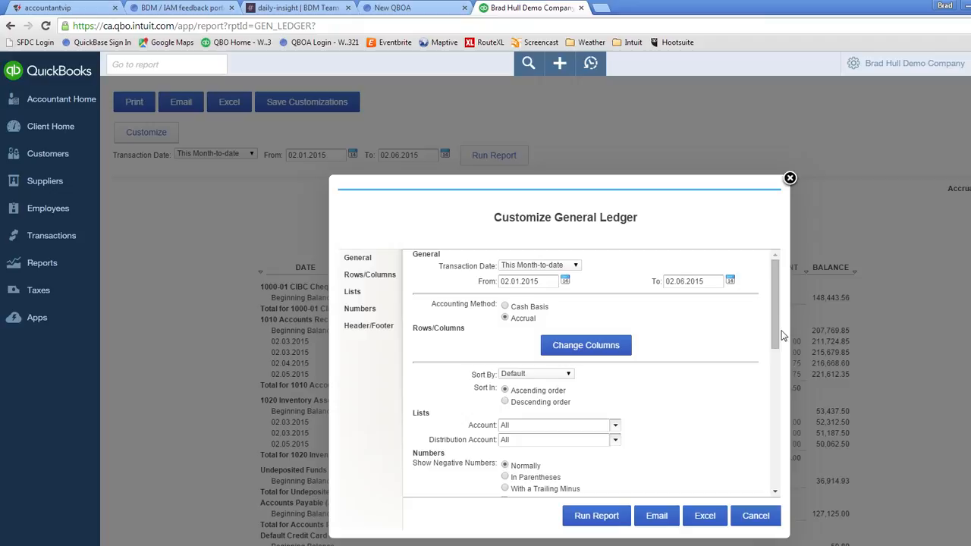
{"action": "scroll", "scroll_direction": "down", "scroll_amount": 3}
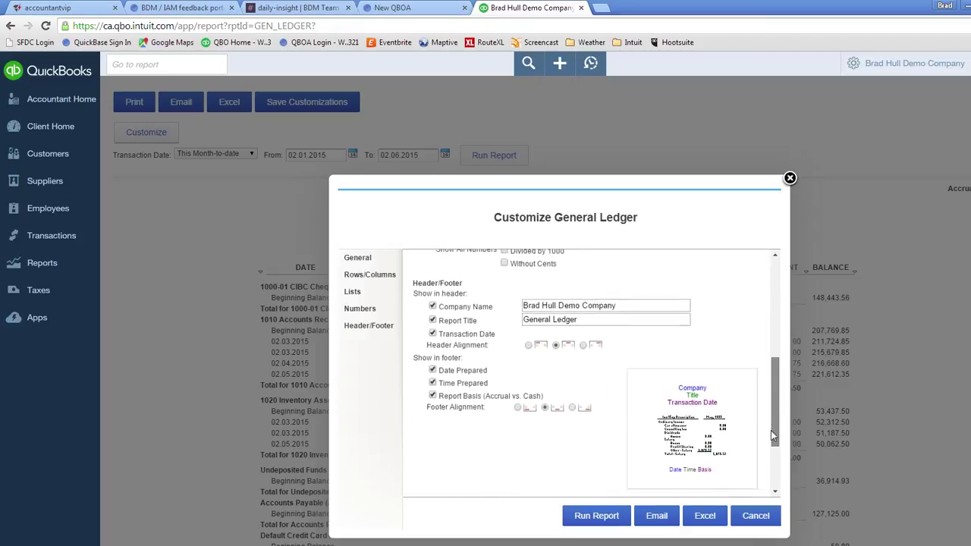
{"action": "scroll", "scroll_direction": "up", "scroll_amount": 3}
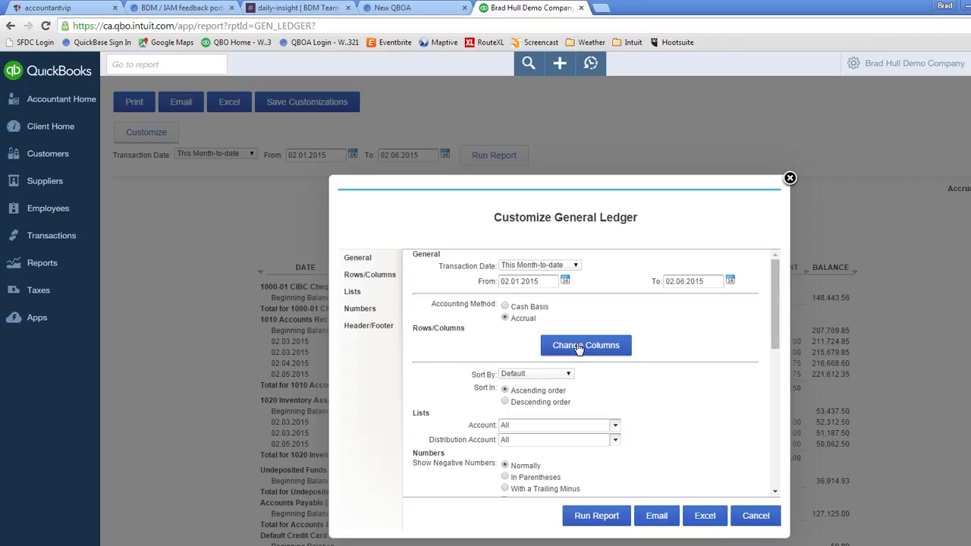
{"action": "left_click", "coordinate": [585, 345]}
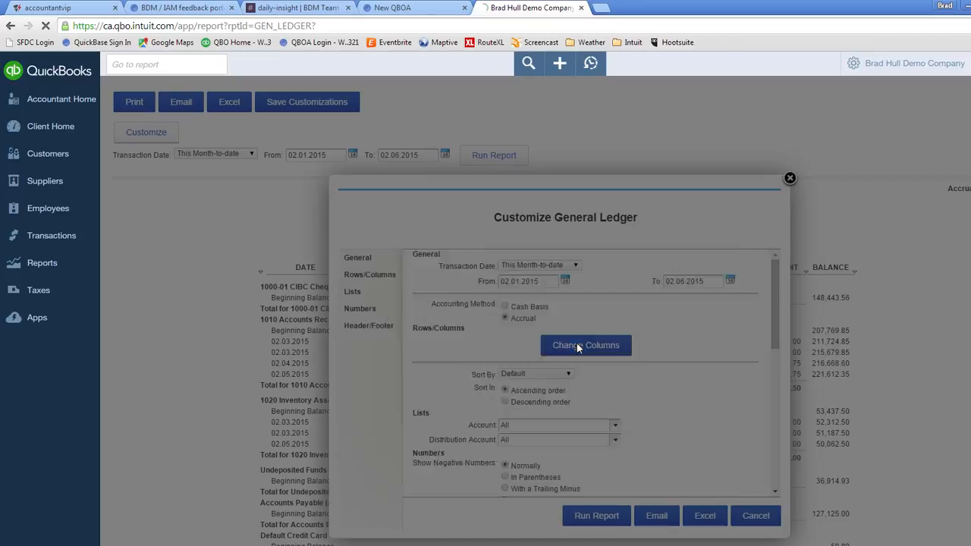
Step: Add the Credit and Debit columns to the report's selected columns
{"action": "left_click", "coordinate": [585, 345]}
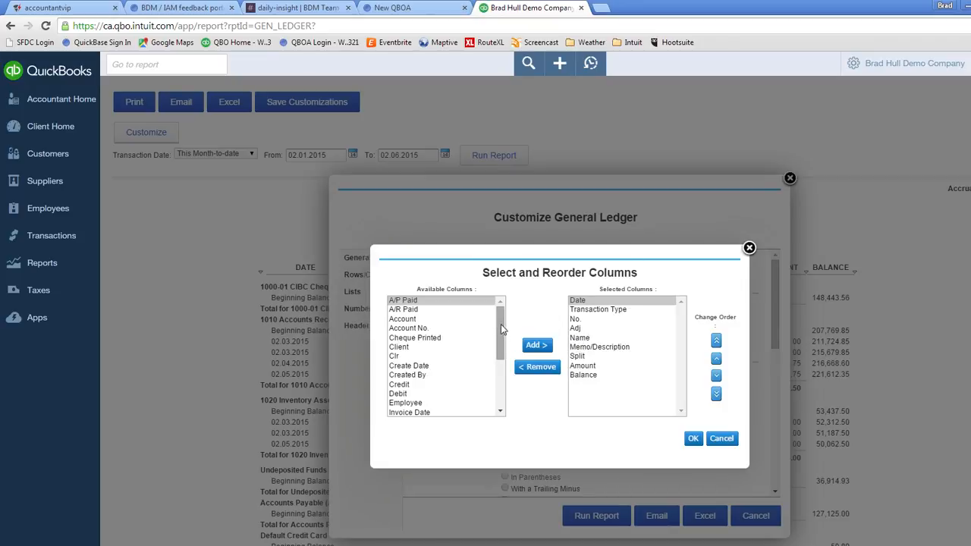
{"action": "scroll", "scroll_direction": "down", "scroll_amount": 3}
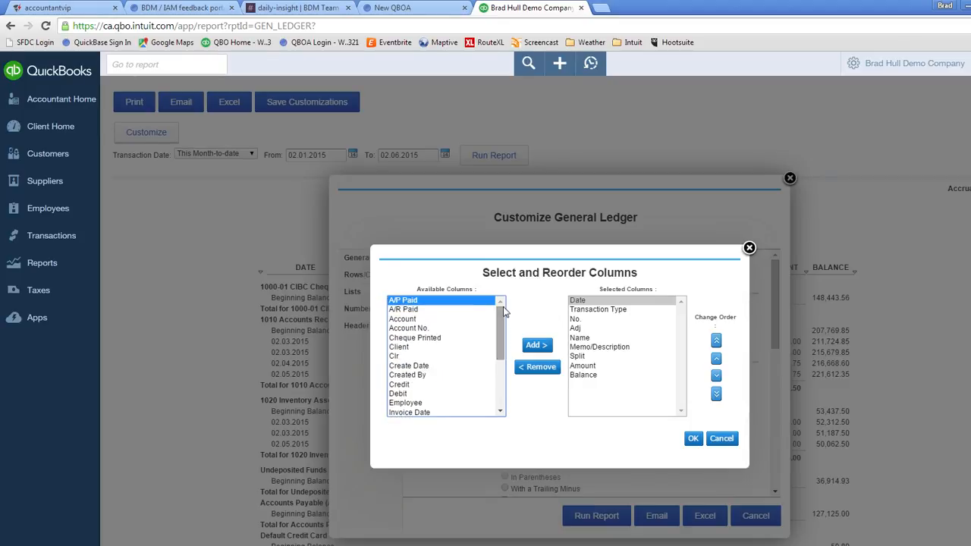
{"action": "mouse_move", "coordinate": [616, 297]}
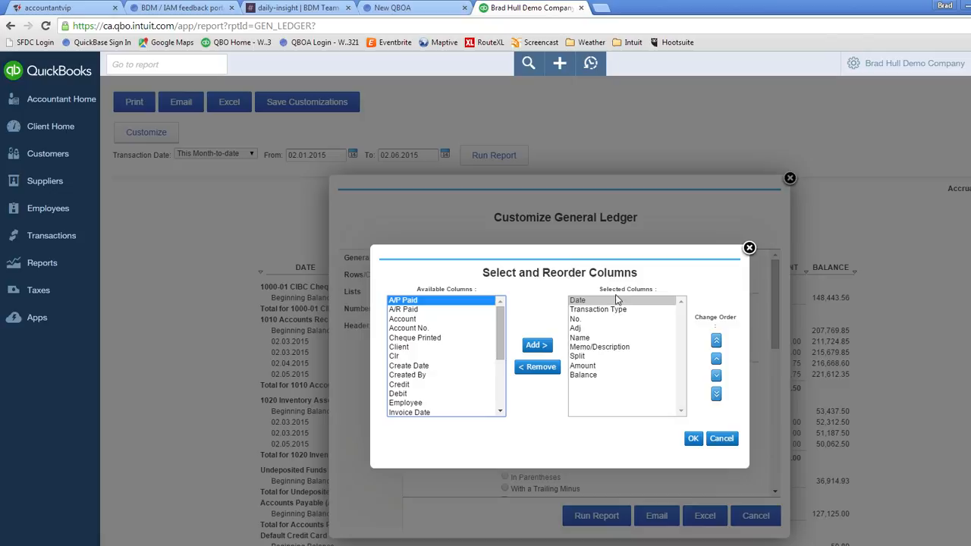
{"action": "mouse_move", "coordinate": [604, 311]}
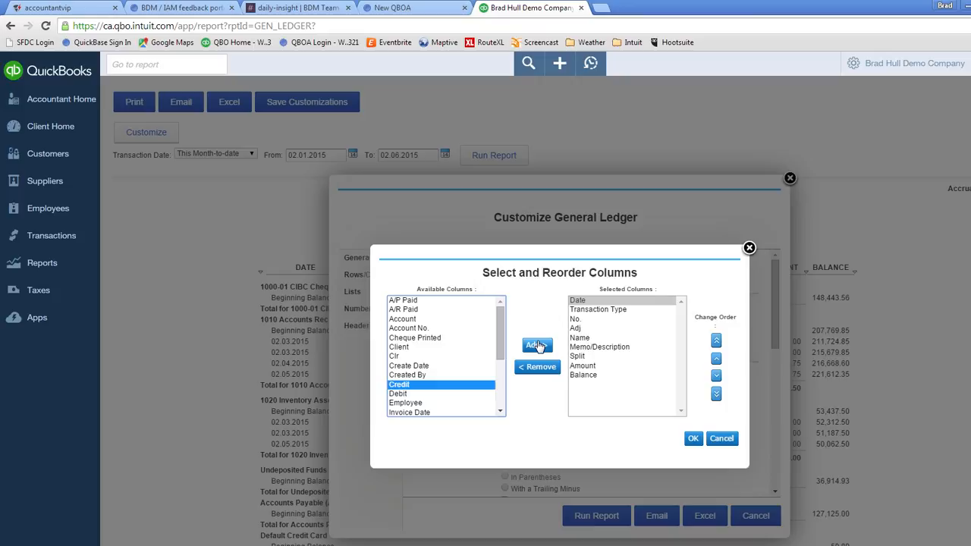
{"action": "left_click", "coordinate": [536, 345]}
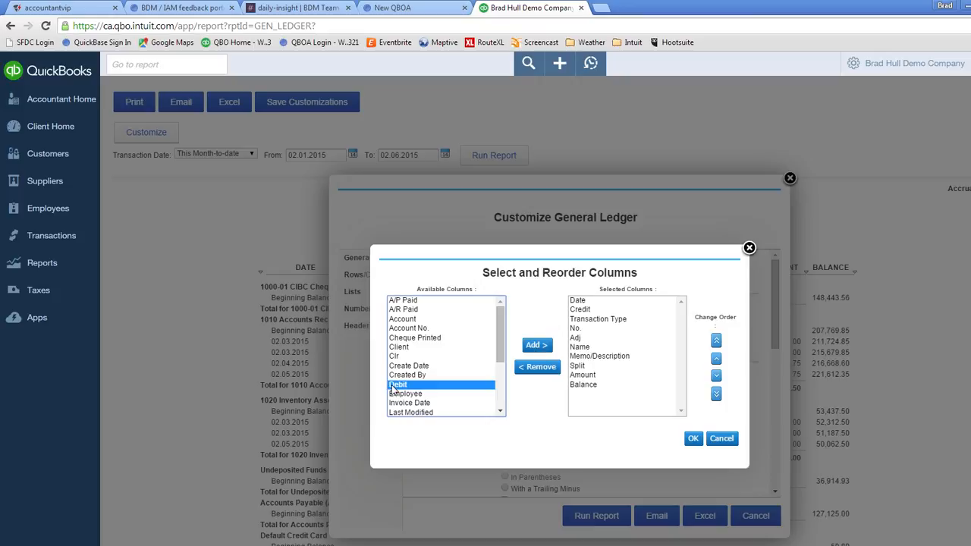
{"action": "left_click", "coordinate": [537, 345]}
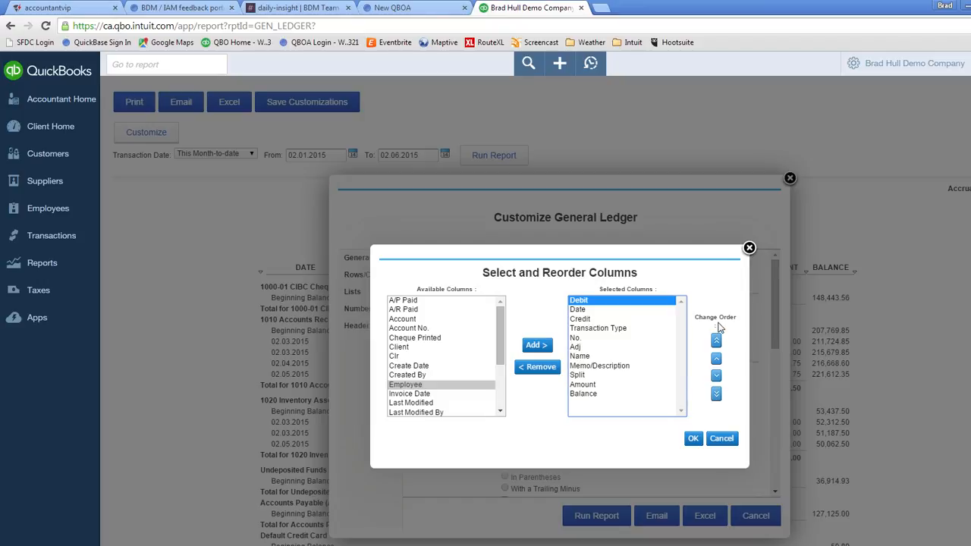
Step: Place Debit and Credit just before Balance and remove the Amount column
{"action": "left_click", "coordinate": [716, 393]}
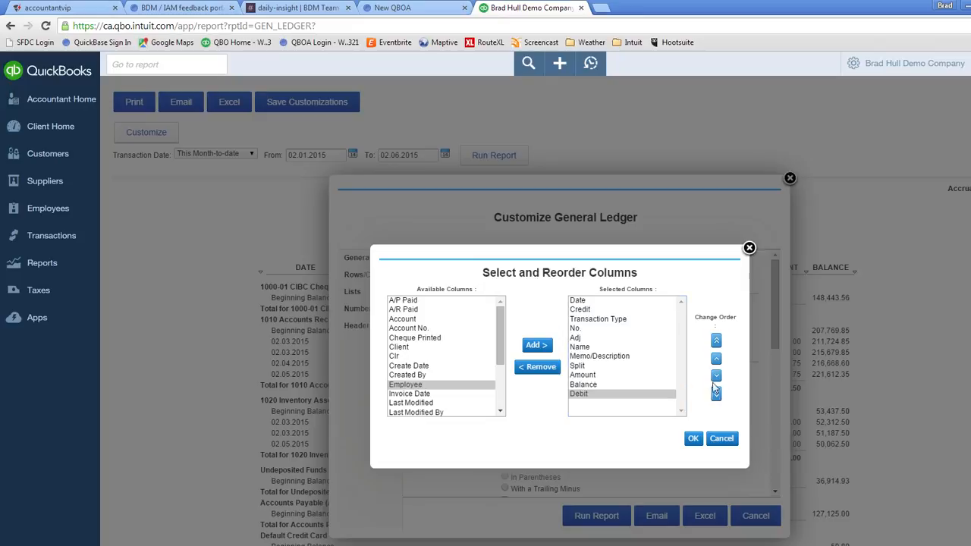
{"action": "left_click", "coordinate": [715, 358]}
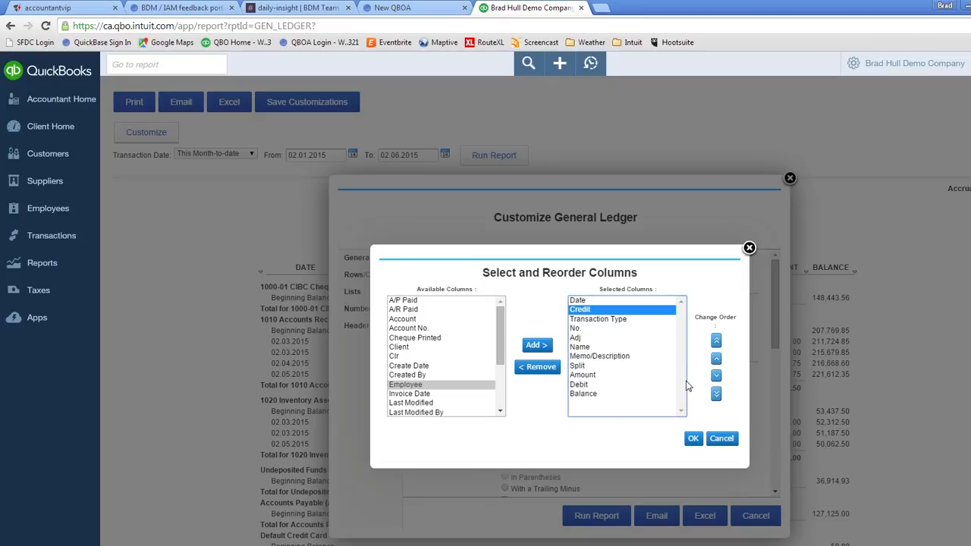
{"action": "left_click", "coordinate": [715, 358]}
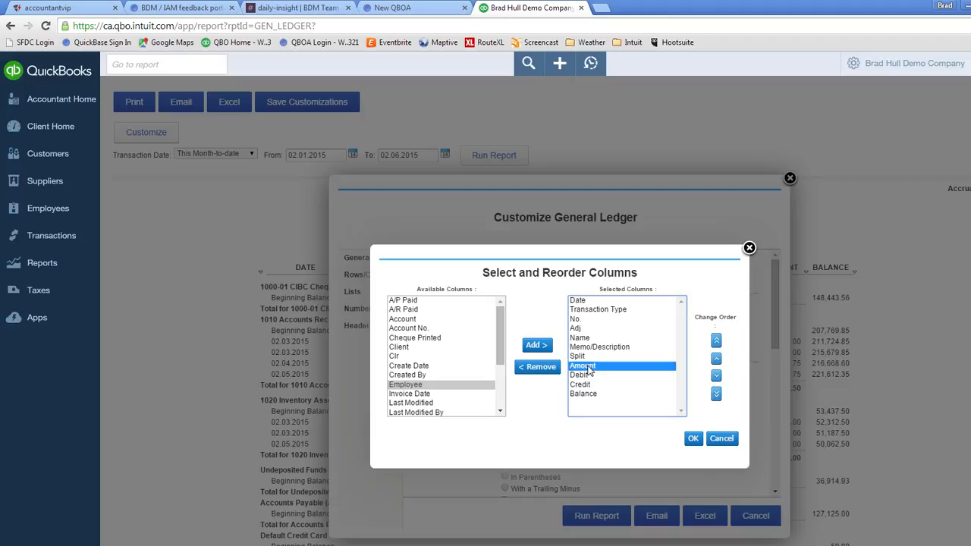
{"action": "left_click", "coordinate": [537, 366]}
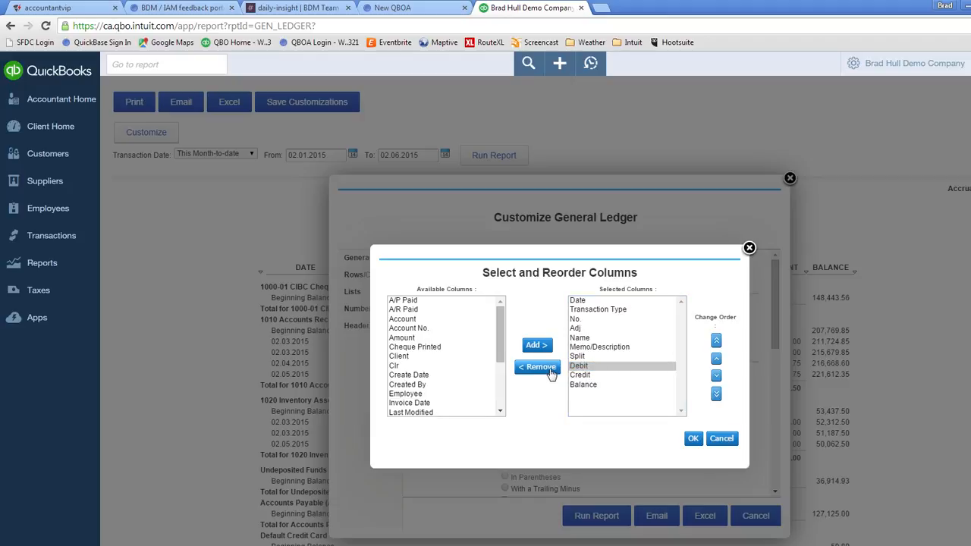
{"action": "mouse_move", "coordinate": [611, 369]}
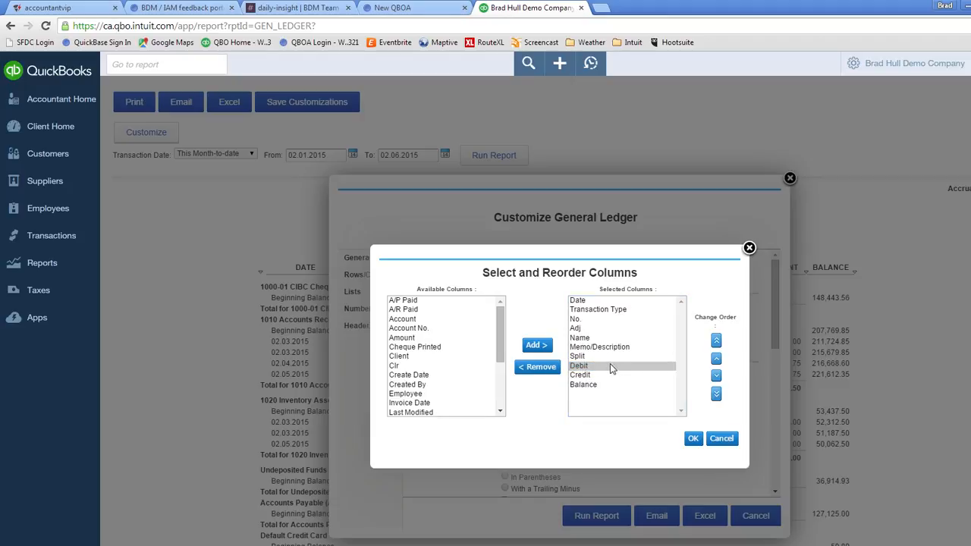
{"action": "mouse_move", "coordinate": [537, 367]}
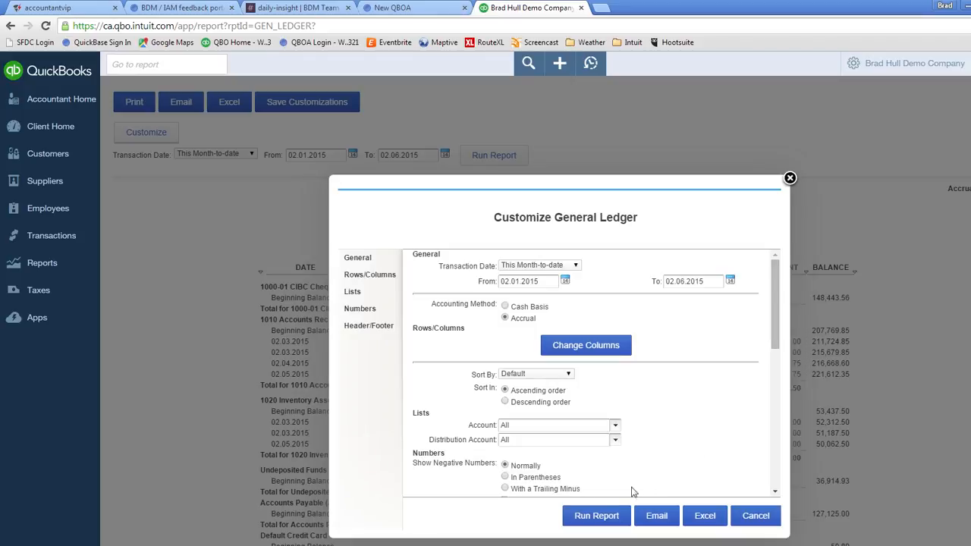
Step: Run the report with the new Debit and Credit columns
{"action": "left_click", "coordinate": [596, 515]}
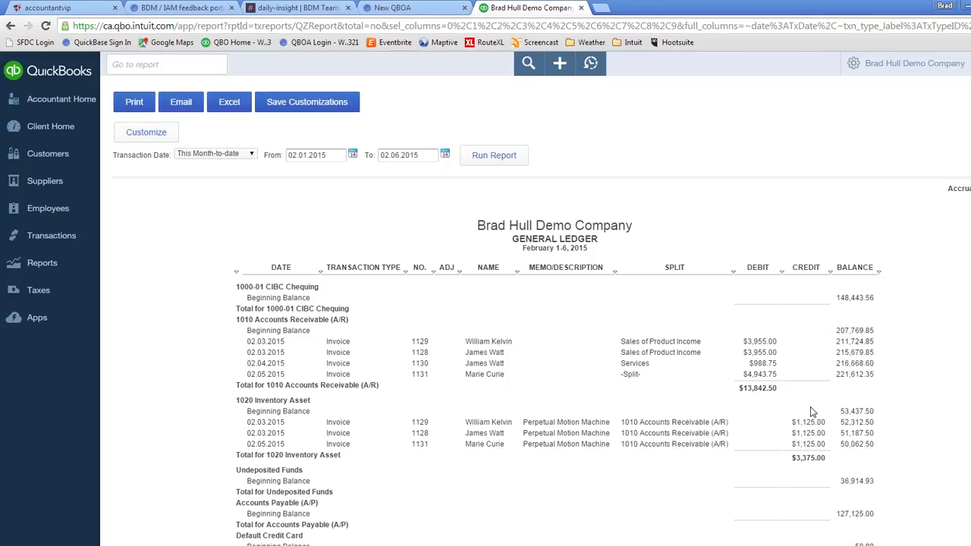
{"action": "mouse_move", "coordinate": [308, 197]}
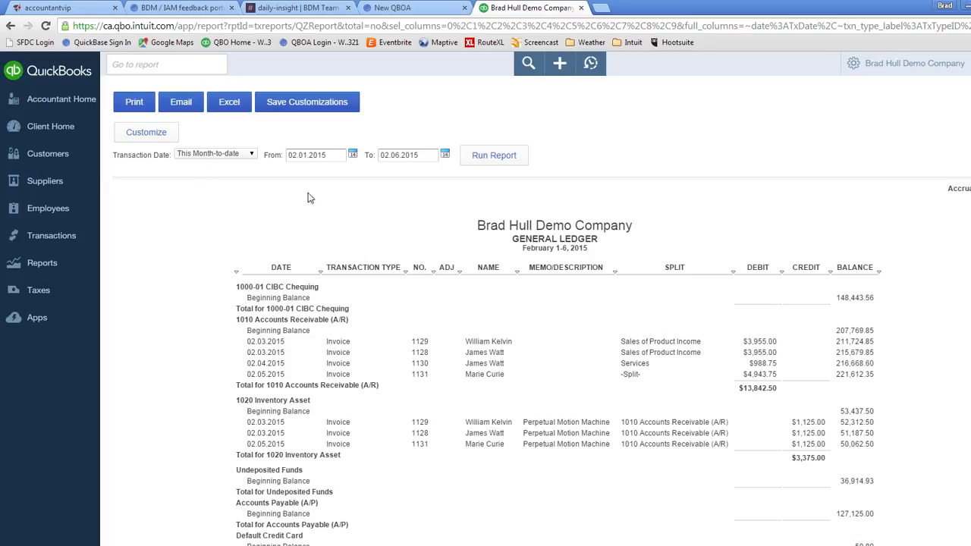
{"action": "mouse_move", "coordinate": [606, 248]}
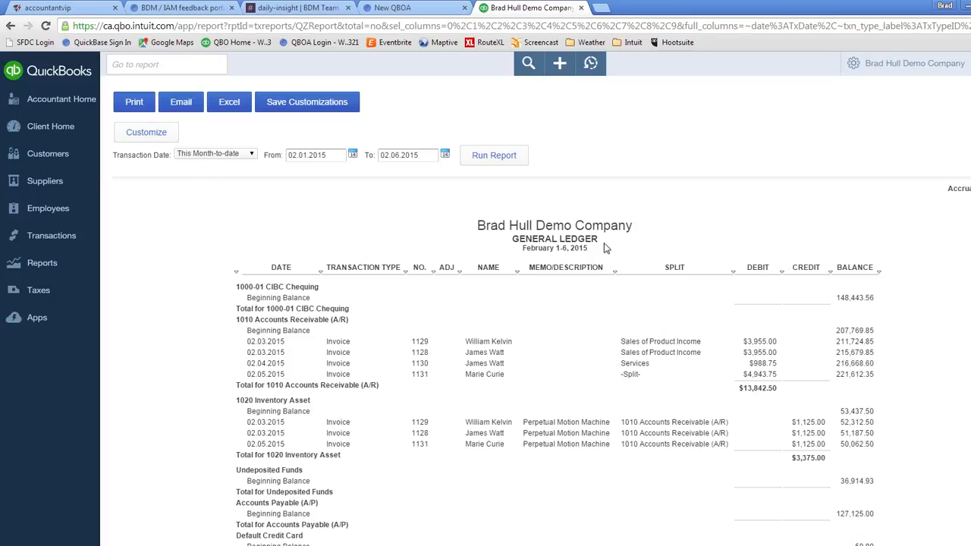
{"action": "mouse_move", "coordinate": [233, 163]}
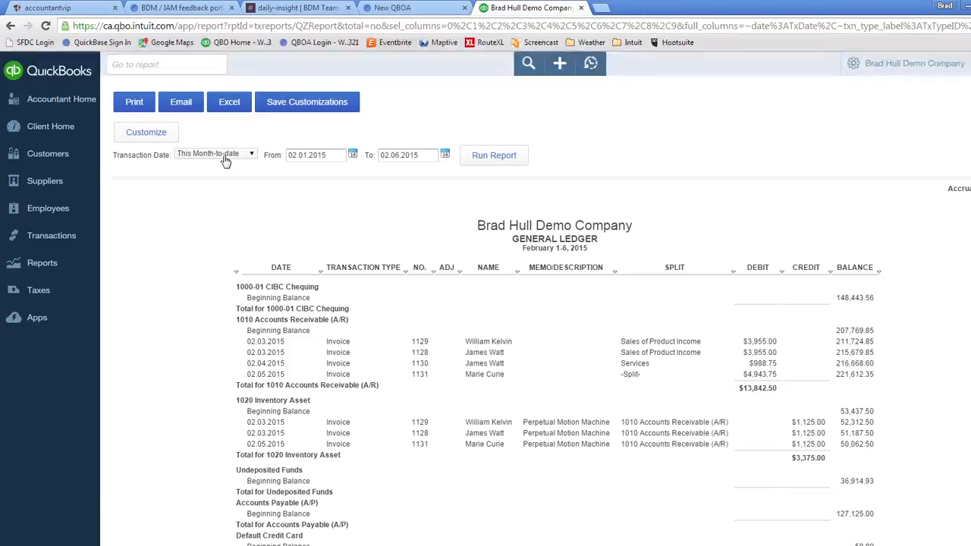
{"action": "mouse_move", "coordinate": [307, 102]}
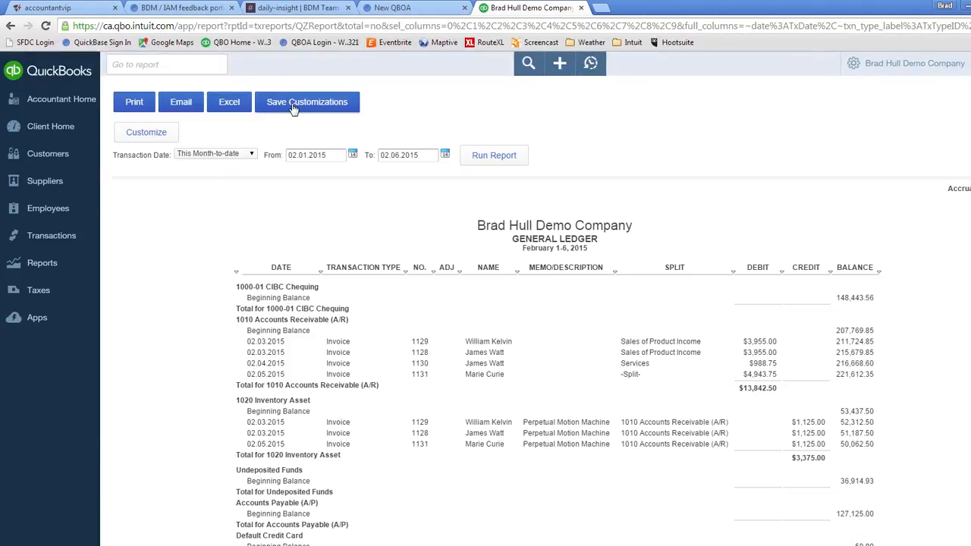
Step: Save the customizations as 'General Ledger - MTD with Dr/Cr'
{"action": "left_click", "coordinate": [307, 102]}
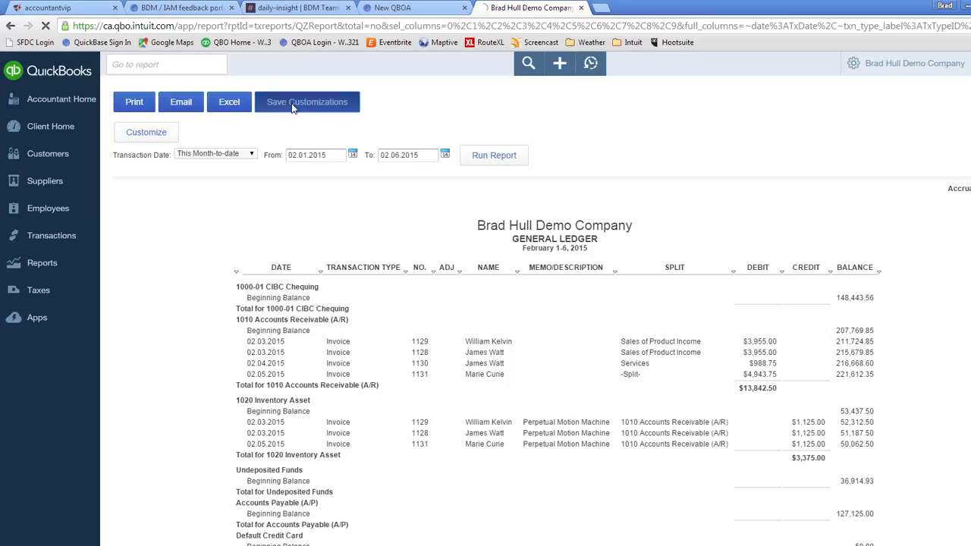
{"action": "left_click", "coordinate": [307, 102]}
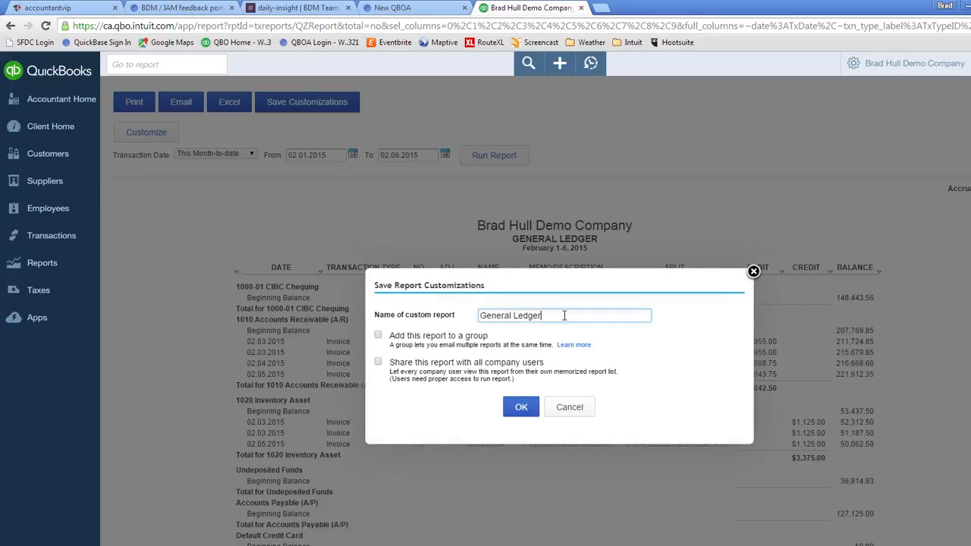
{"action": "type", "text": "-"}
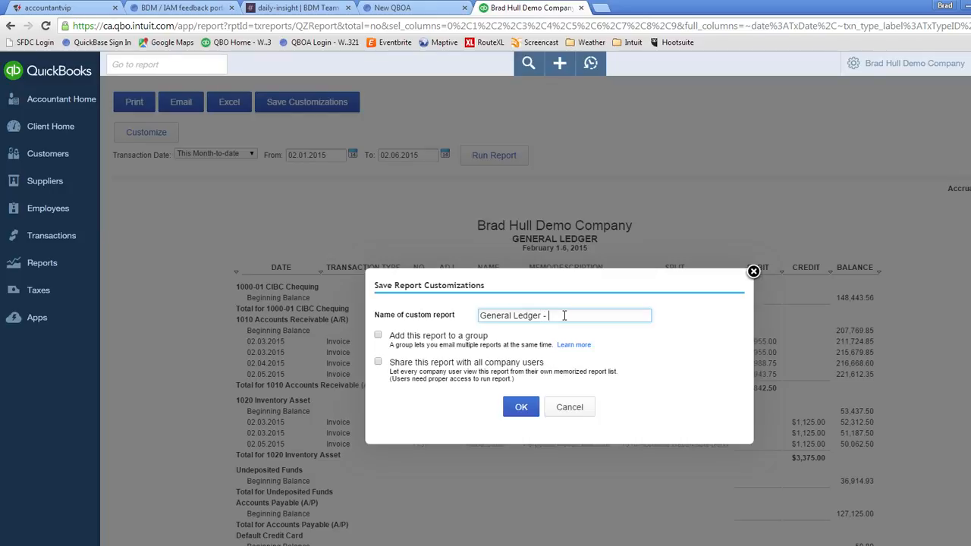
{"action": "type", "text": "MTD"}
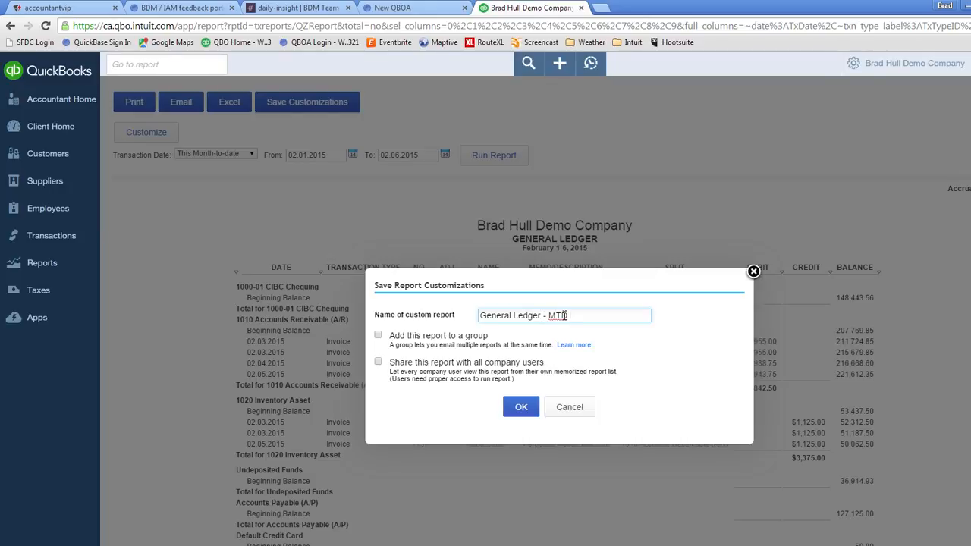
{"action": "type", "text": "with Dr"}
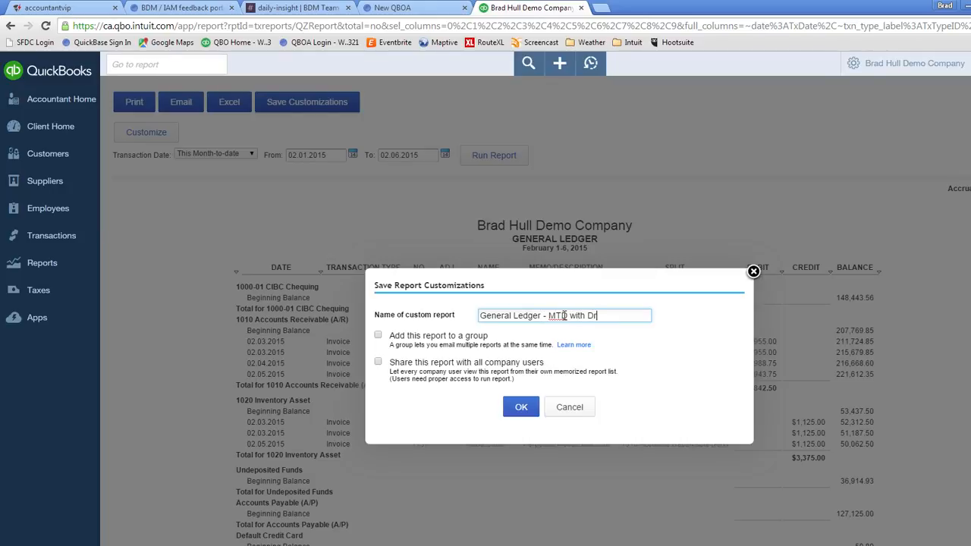
{"action": "type", "text": "/Cr"}
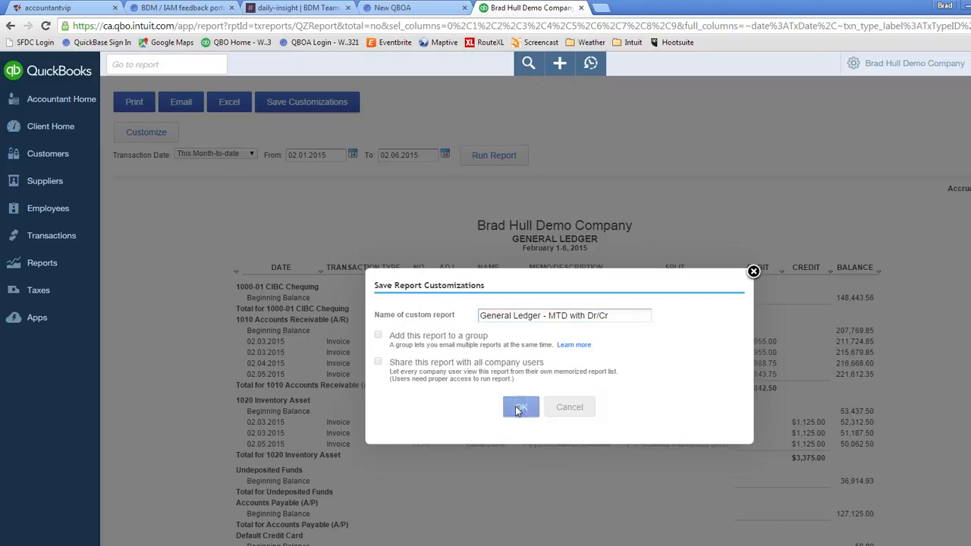
{"action": "left_click", "coordinate": [520, 407]}
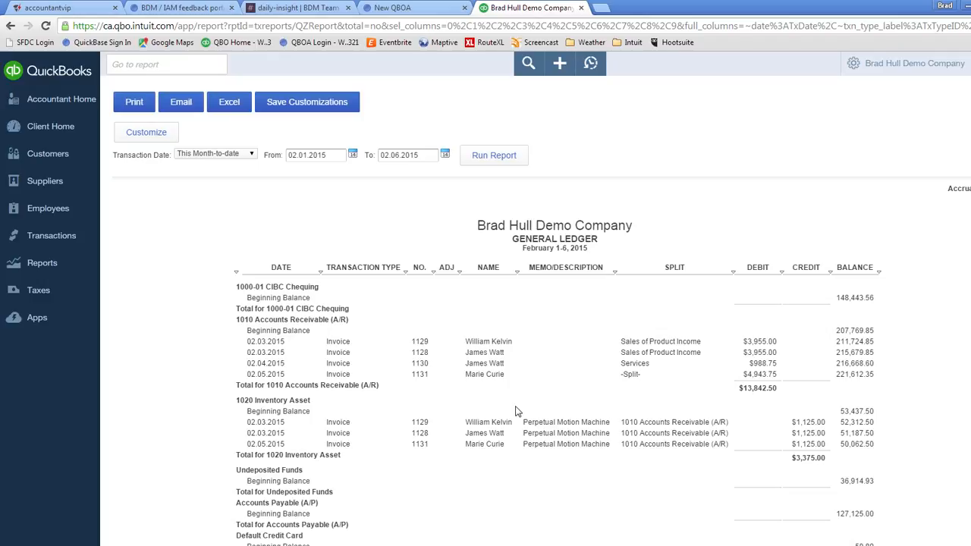
{"action": "mouse_move", "coordinate": [49, 290]}
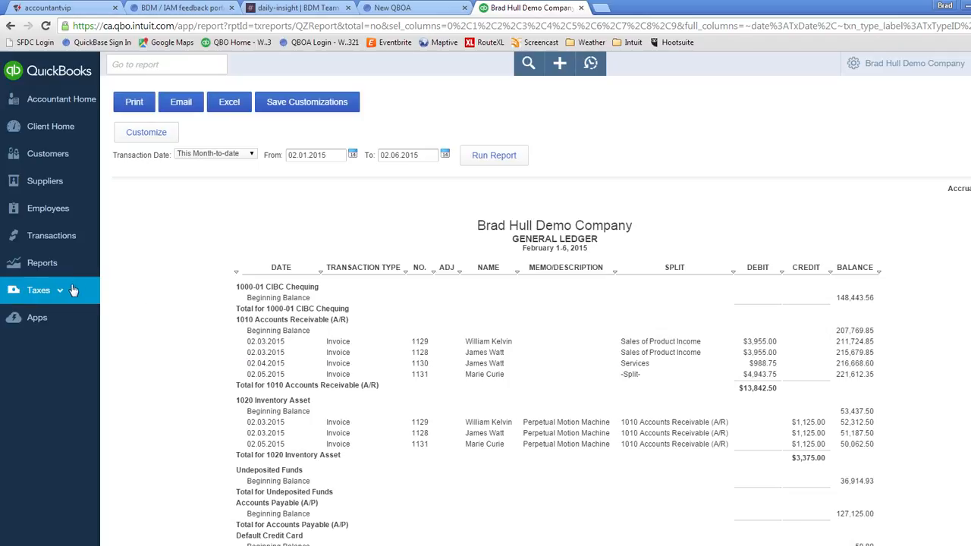
Step: Go to Reports and list My Custom Reports
{"action": "left_click", "coordinate": [42, 263]}
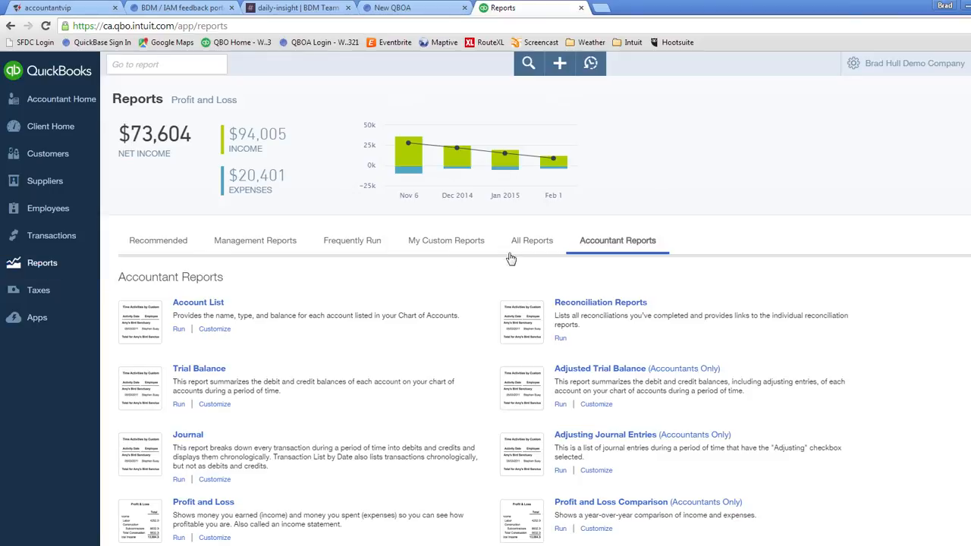
{"action": "left_click", "coordinate": [446, 240]}
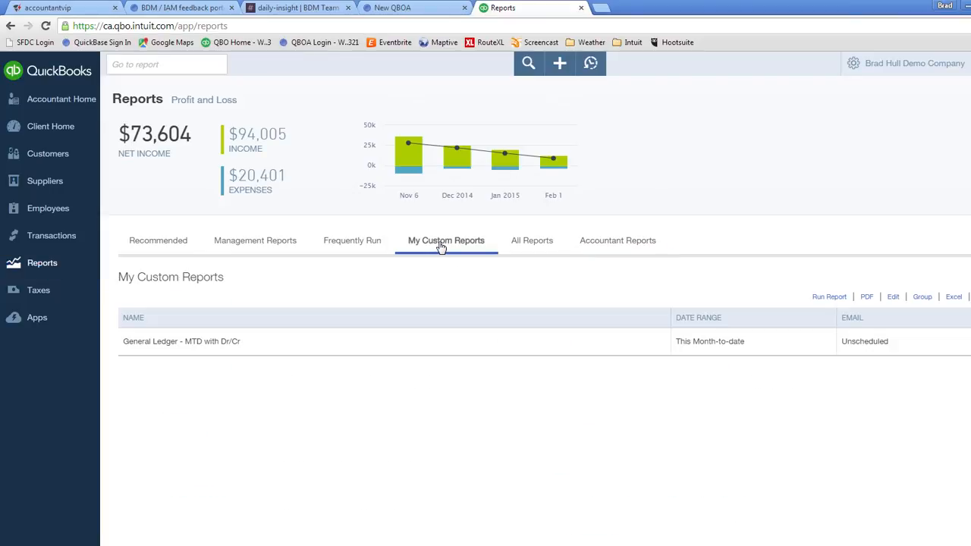
{"action": "mouse_move", "coordinate": [150, 341]}
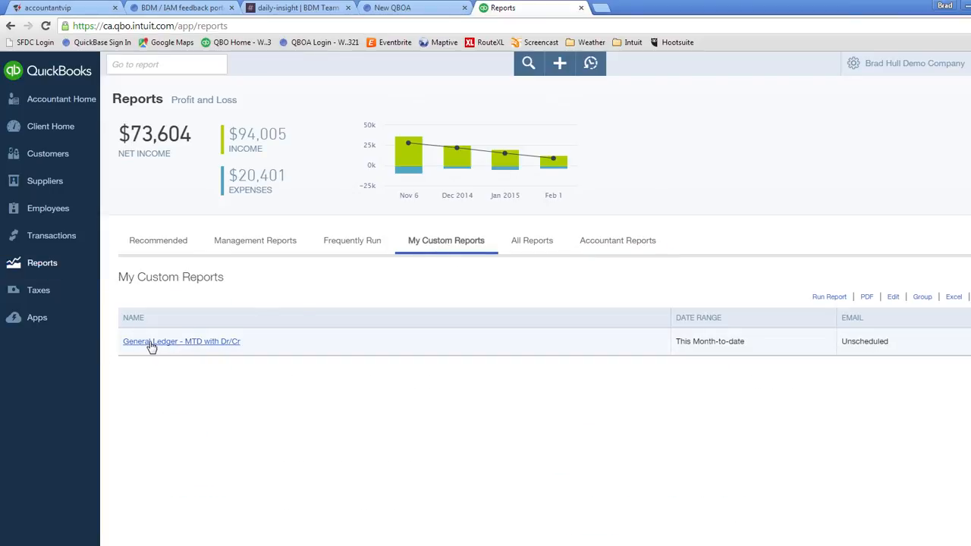
{"action": "mouse_move", "coordinate": [226, 346]}
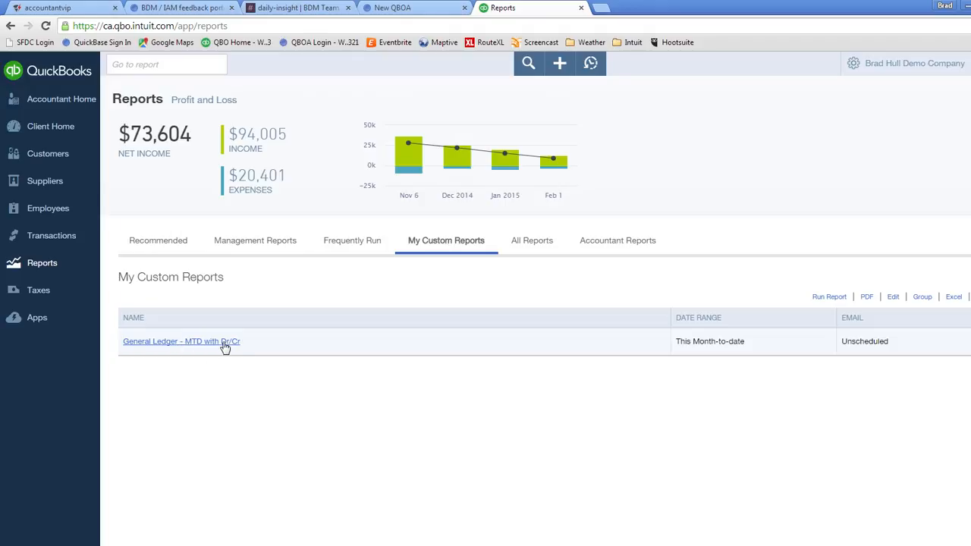
Step: Run the saved 'General Ledger - MTD with Dr/Cr' custom report
{"action": "left_click", "coordinate": [181, 341]}
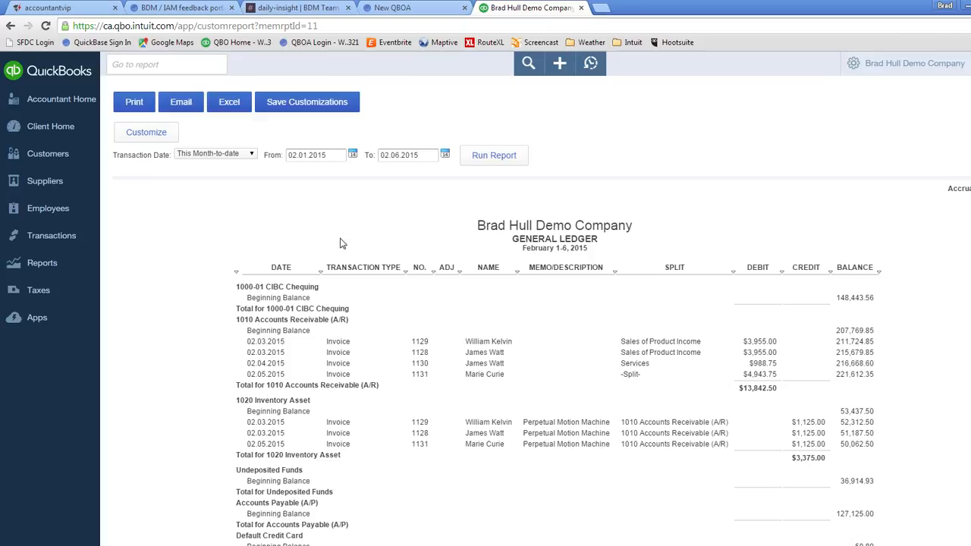
{"action": "mouse_move", "coordinate": [295, 209]}
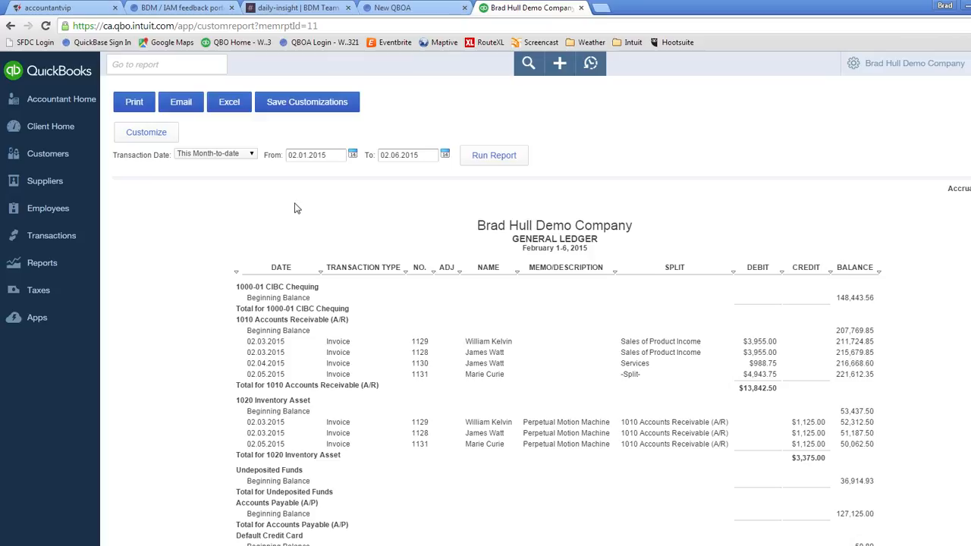
{"action": "mouse_move", "coordinate": [649, 236]}
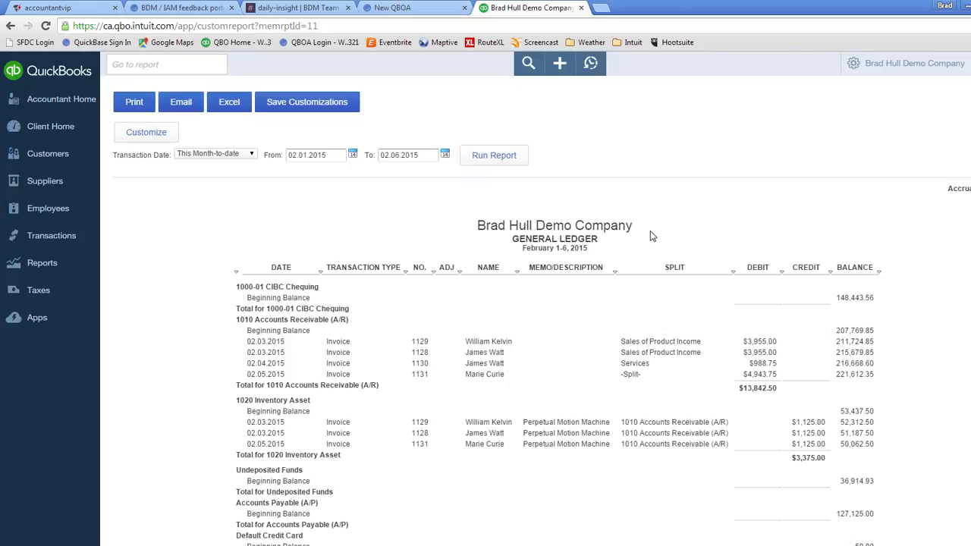
{"action": "mouse_move", "coordinate": [30, 317]}
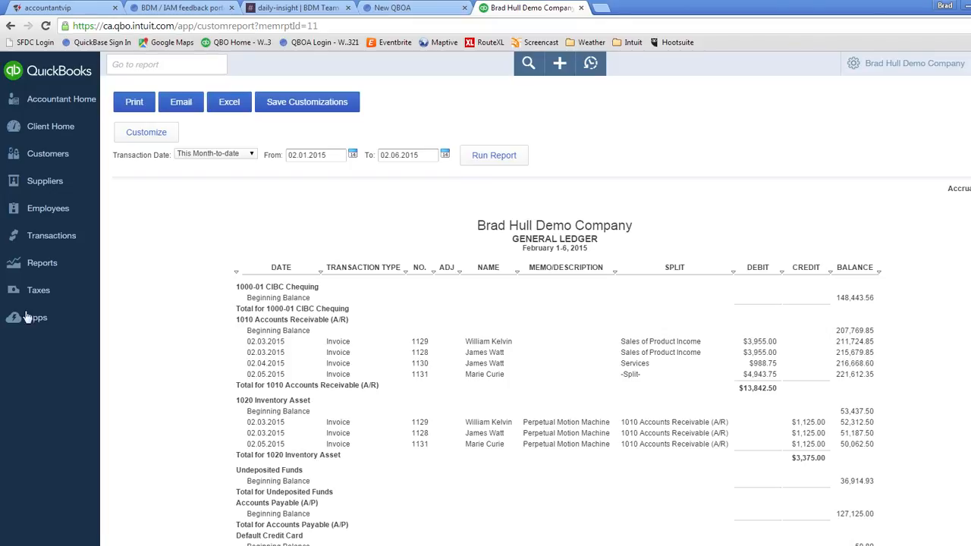